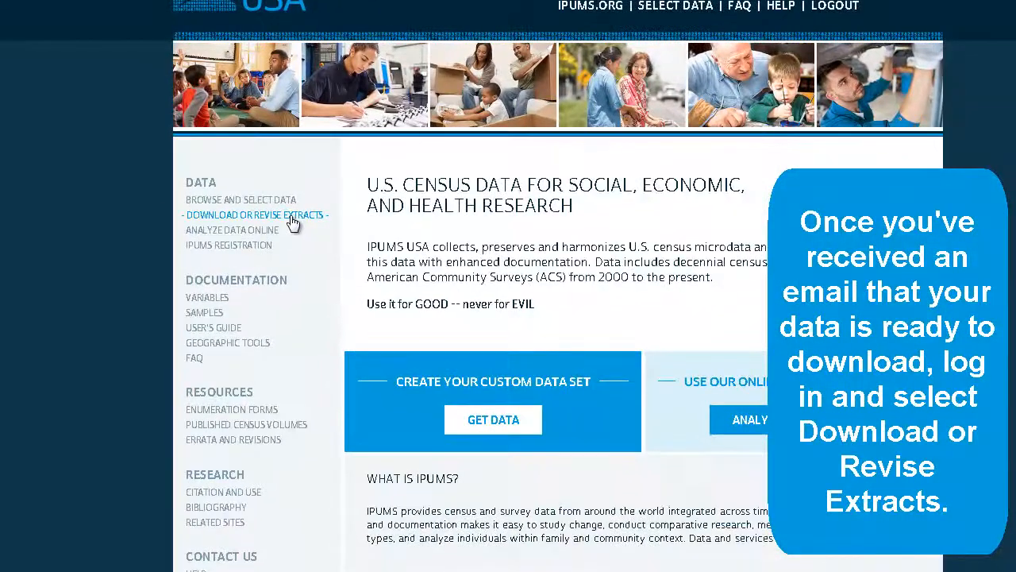
- Open the IPUMS USA Download or Revise Extracts page from the home page
{"action": "left_click", "coordinate": [255, 214]}
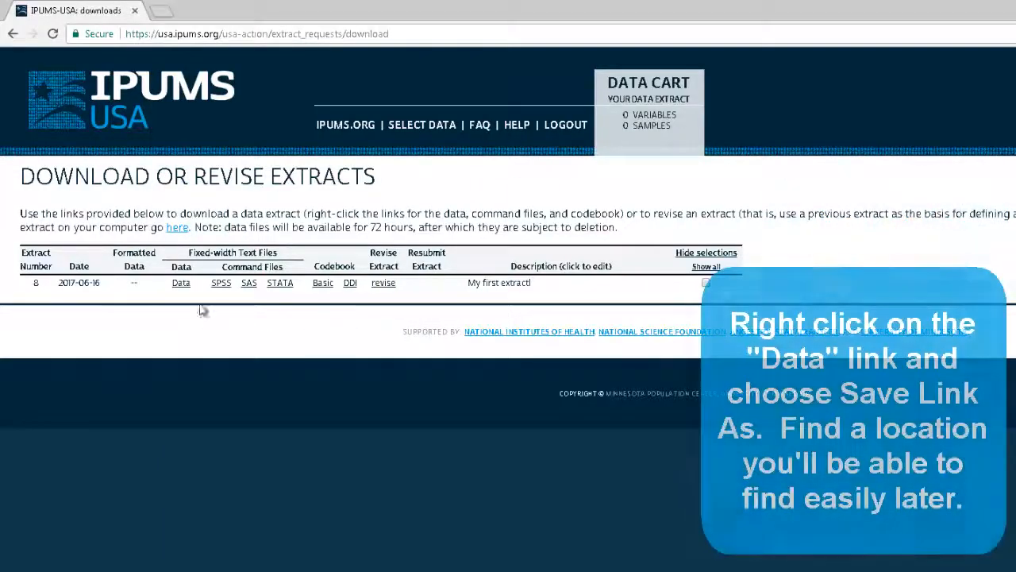
- Save extract 8's data file usa_00001.dat into the IPUMS-USA folder in Documents
{"action": "right_click", "coordinate": [181, 282]}
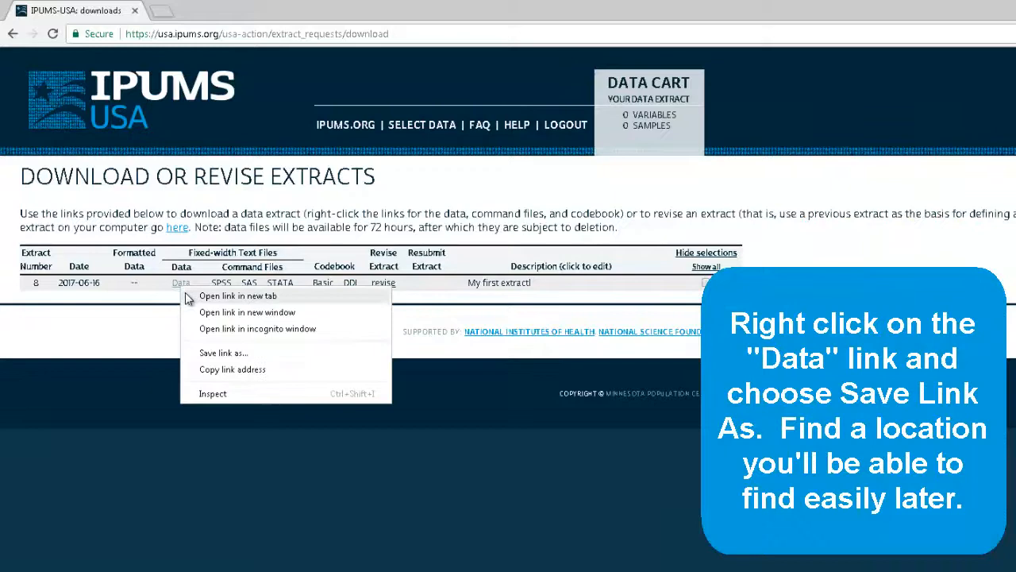
{"action": "left_click", "coordinate": [223, 352]}
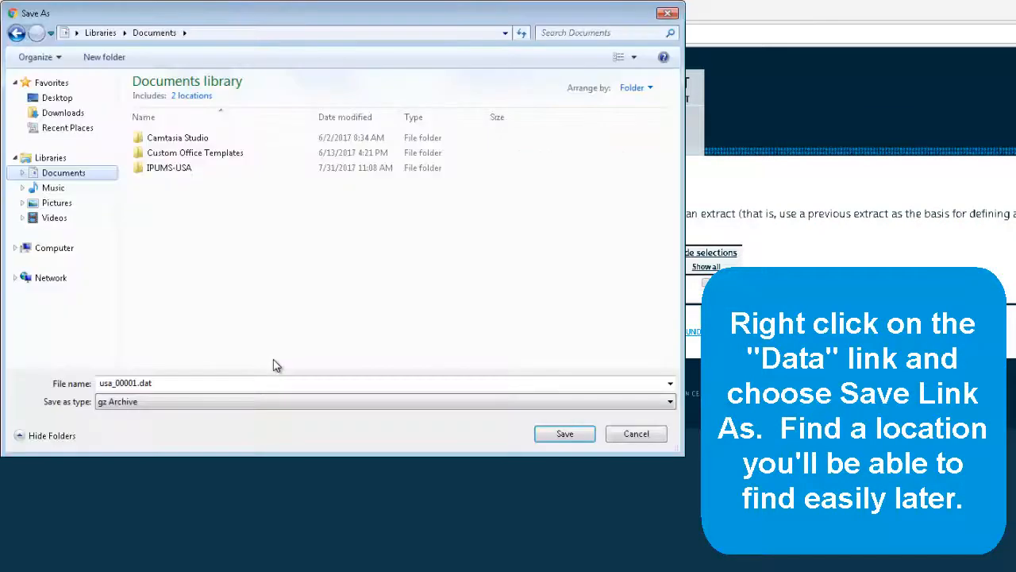
{"action": "mouse_move", "coordinate": [161, 197]}
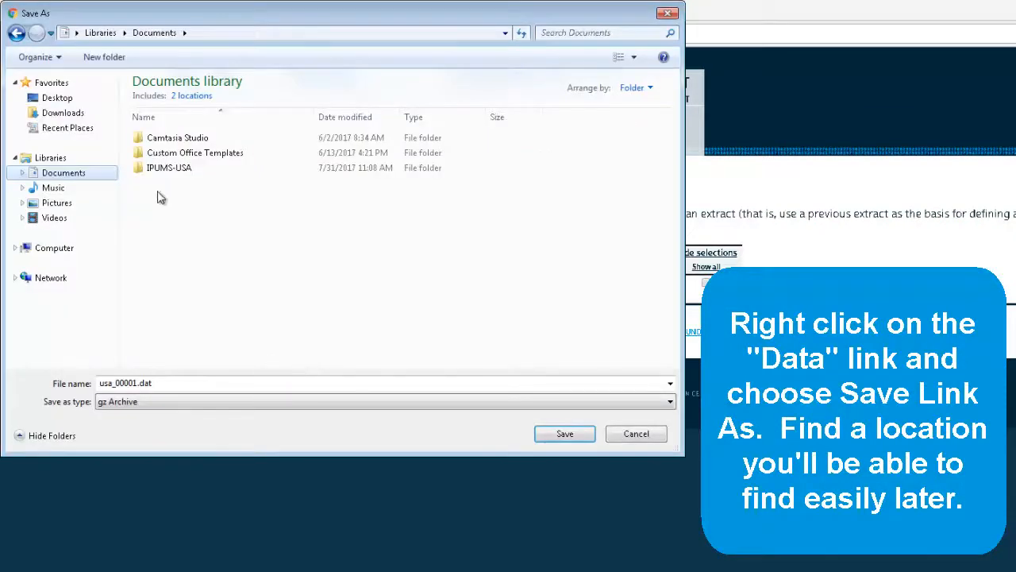
{"action": "double_click", "coordinate": [169, 168]}
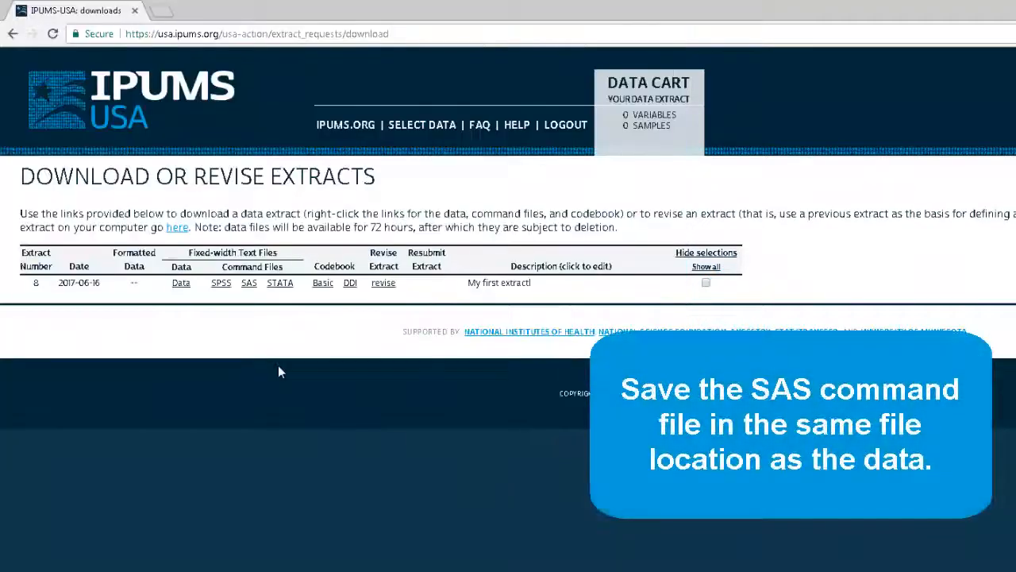
- Save the SAS command file as usa_00001 in the IPUMS-USA folder
{"action": "right_click", "coordinate": [249, 283]}
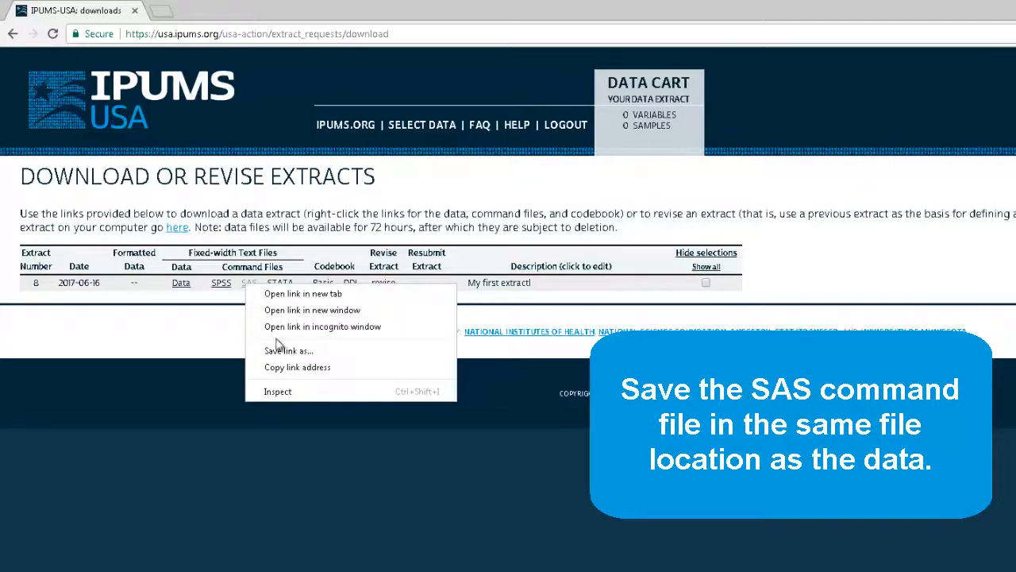
{"action": "left_click", "coordinate": [289, 350]}
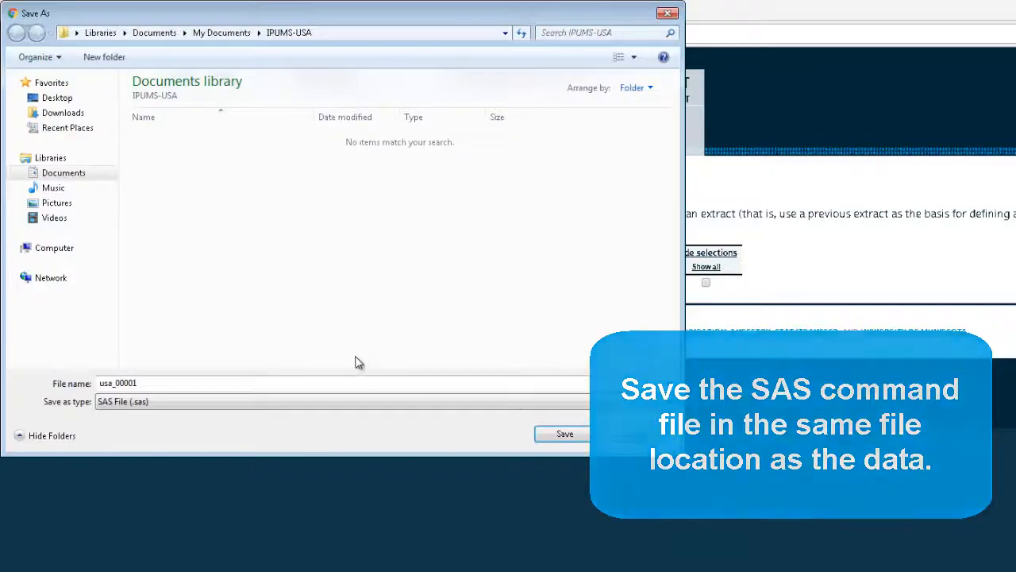
{"action": "left_click", "coordinate": [565, 433]}
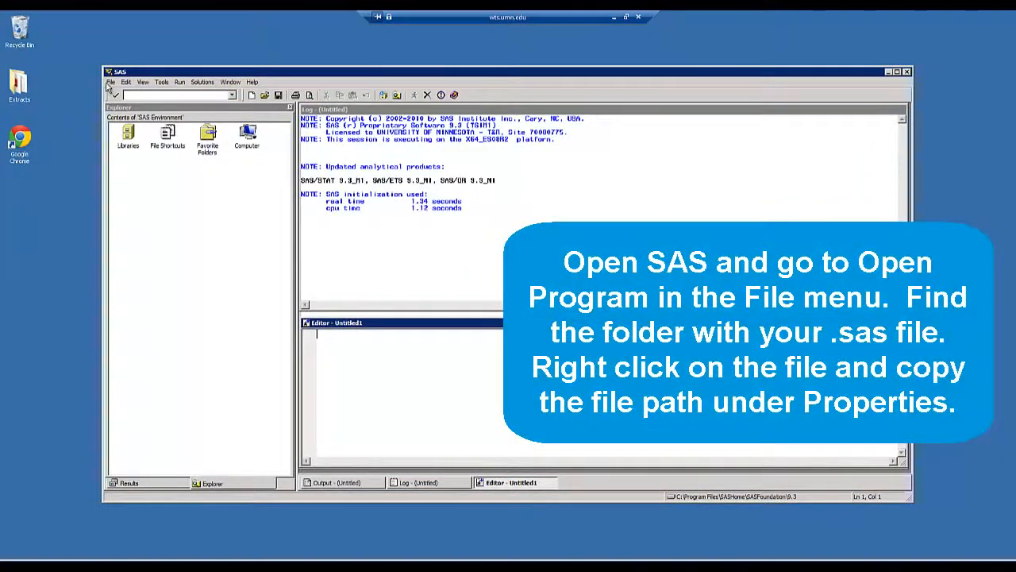
- Browse SAS's Open Program dialog to IPUMS-USA and show usa_00001's properties
{"action": "left_click", "coordinate": [110, 82]}
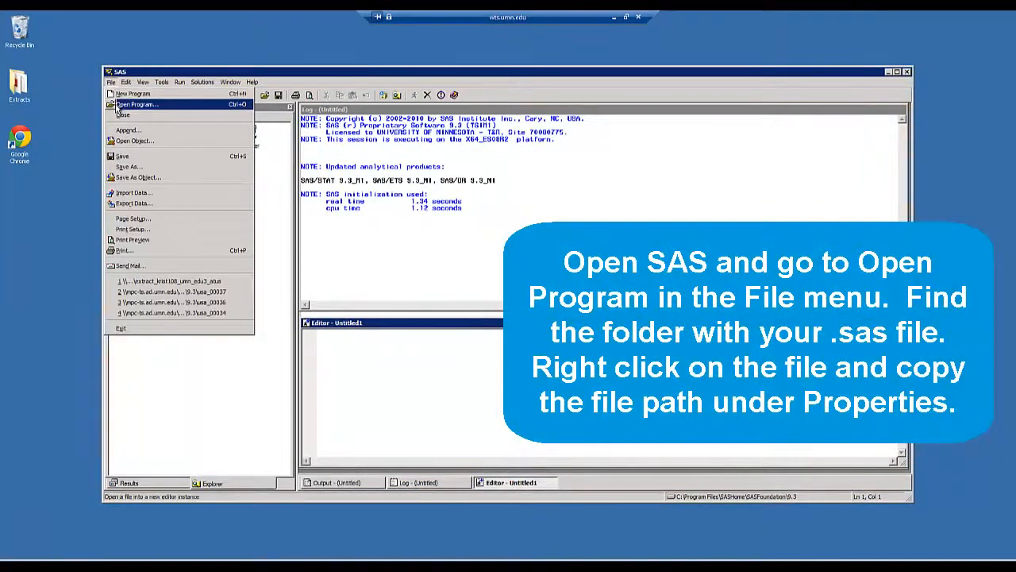
{"action": "left_click", "coordinate": [138, 104]}
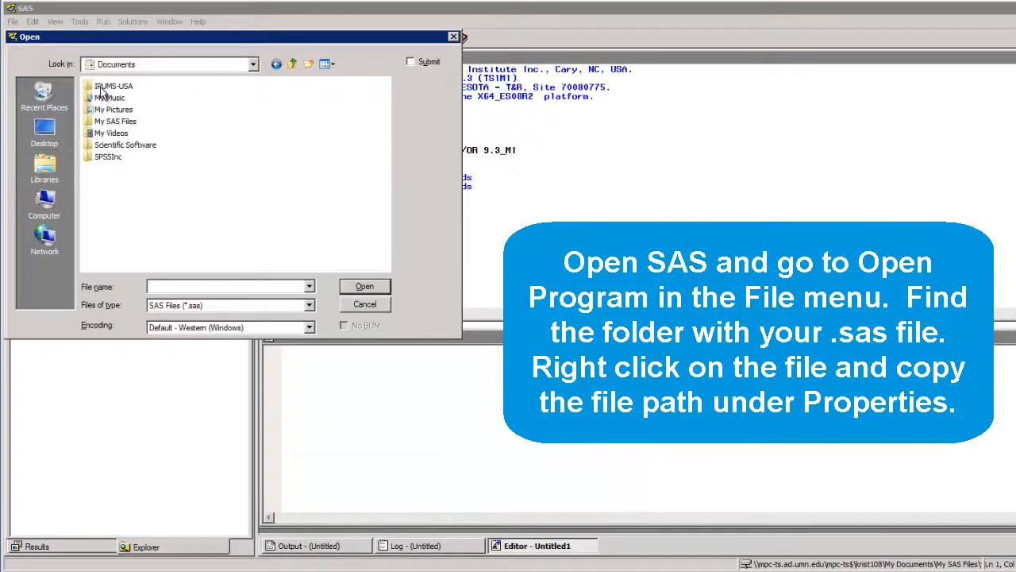
{"action": "double_click", "coordinate": [114, 86]}
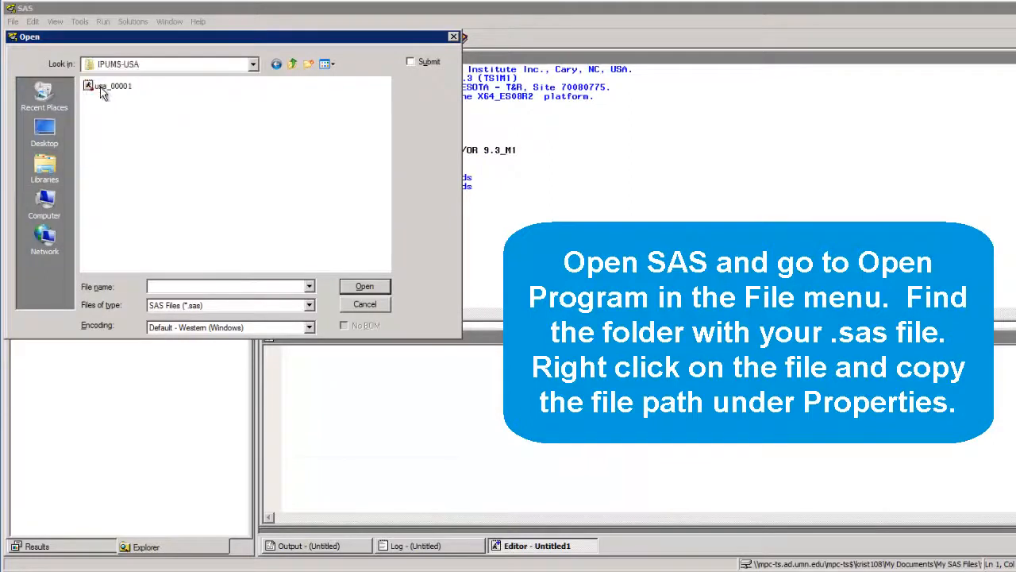
{"action": "right_click", "coordinate": [111, 86]}
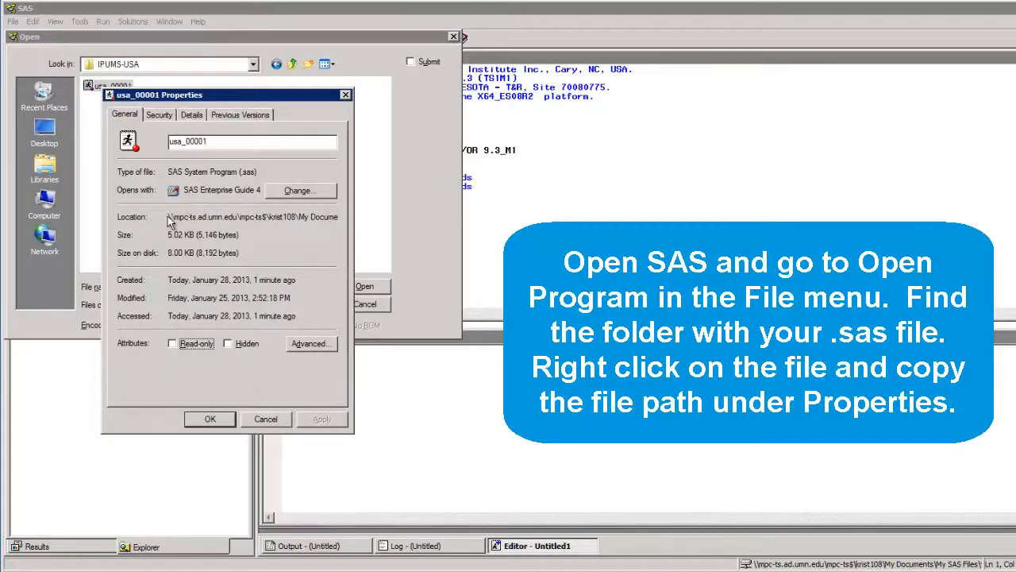
{"action": "triple_click", "coordinate": [251, 216]}
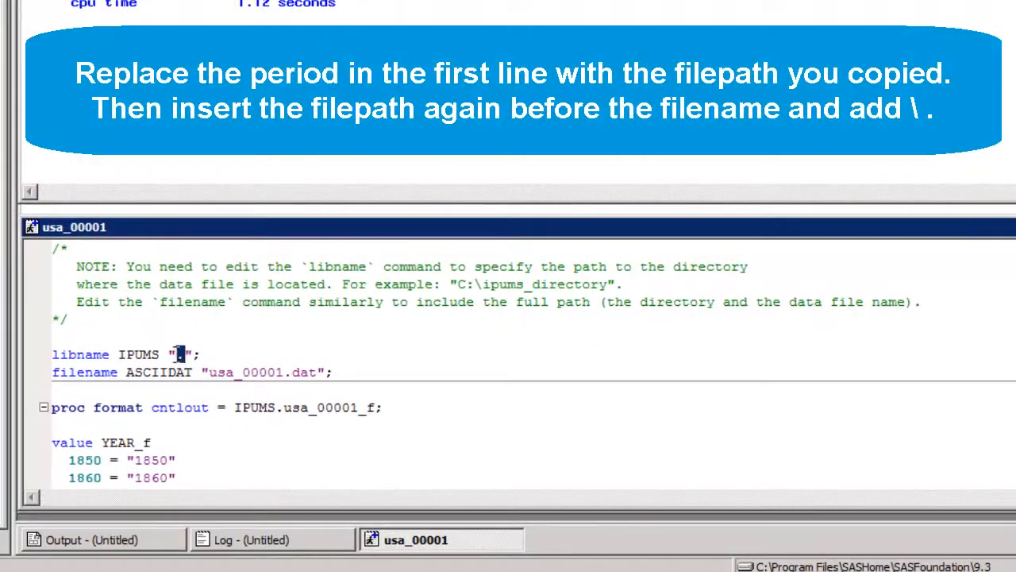
{"action": "type", "text": "\\\\mpc-ts.ad.umn.edu\\mpc-ts$\\krist108\\My Documents\\IPUMS-USA\\"}
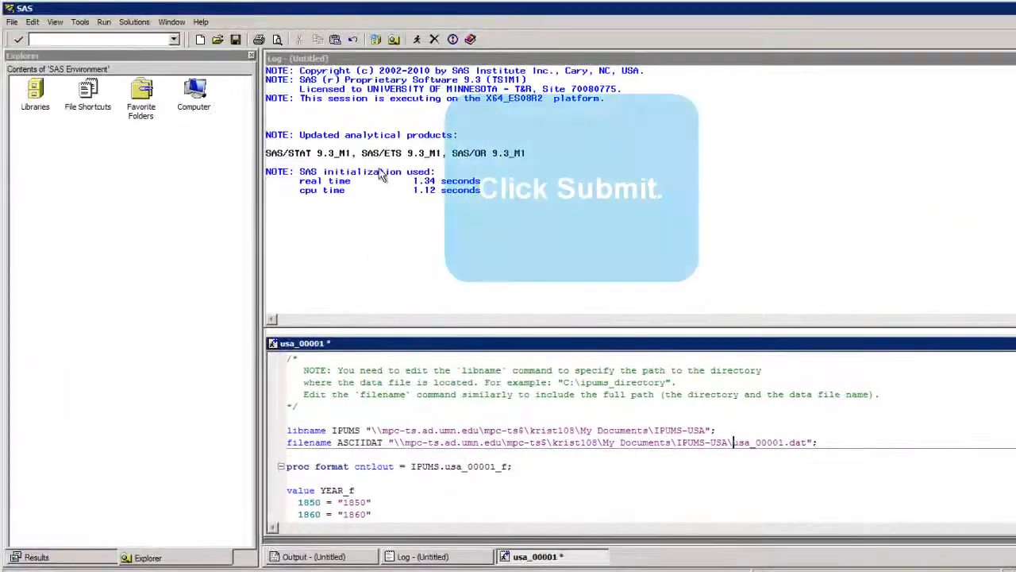
- Submit the edited usa_00001 program from the toolbar to build IPUMS.USA_00001_F
{"action": "left_click", "coordinate": [414, 39]}
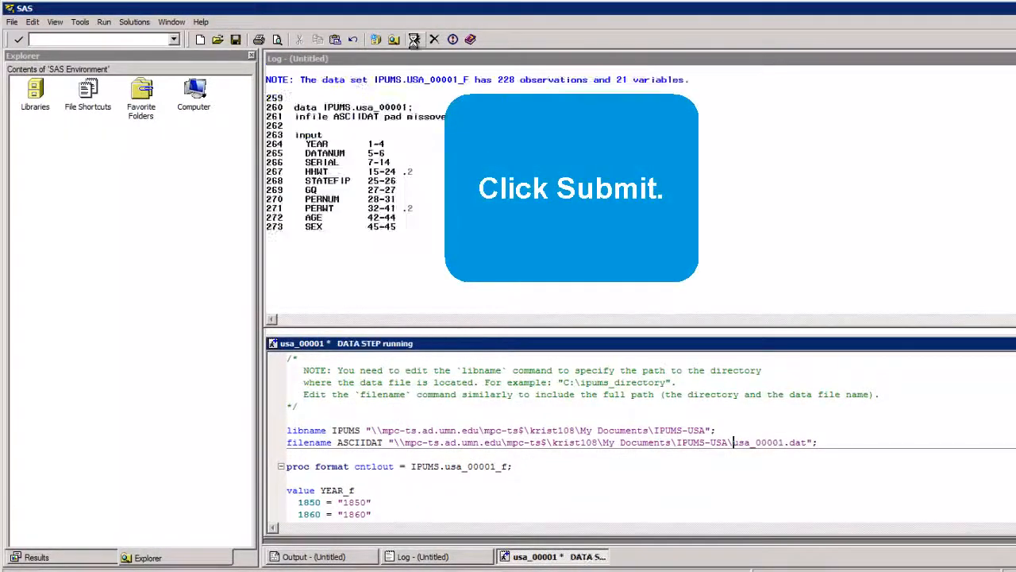
{"action": "left_click", "coordinate": [414, 39]}
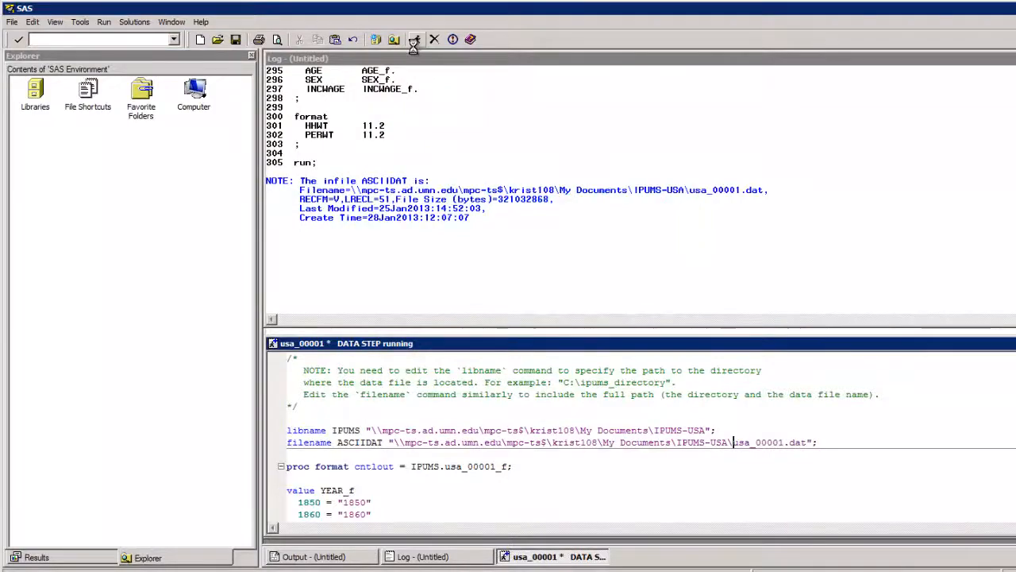